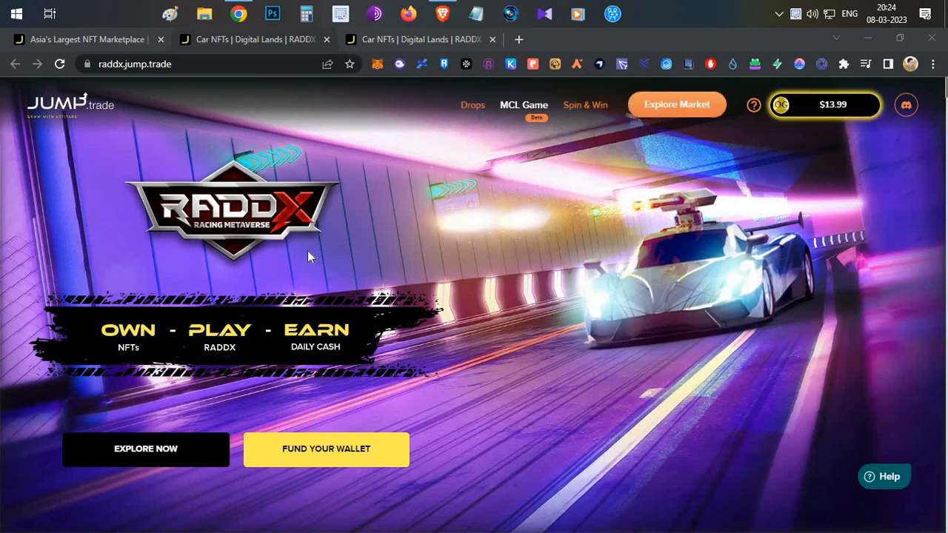
mouse_move(342, 265)
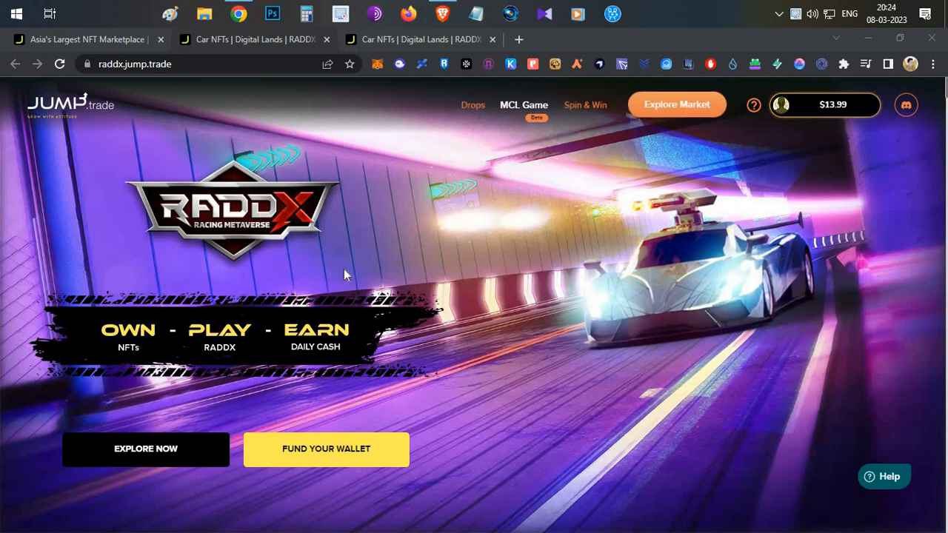
mouse_move(441, 6)
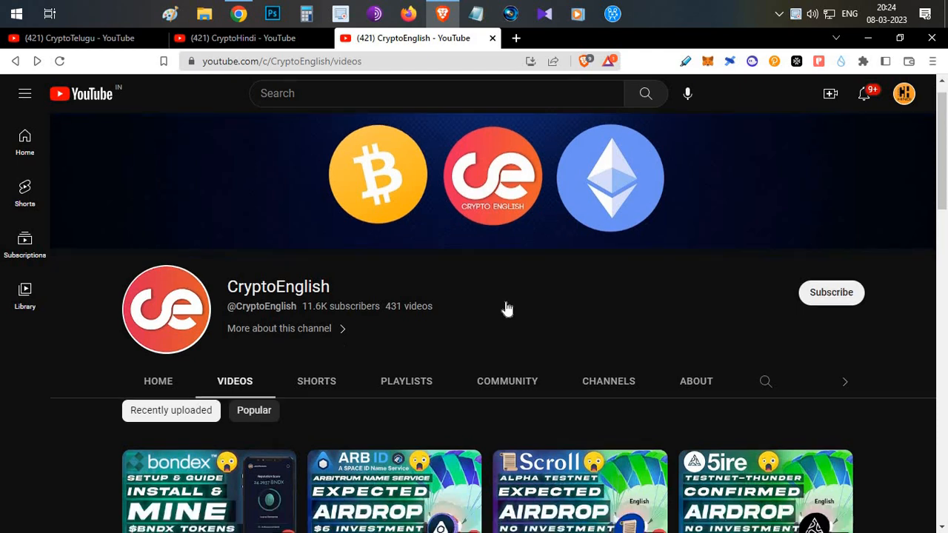
Scroll down the CryptoEnglish channel's Videos page to check recent uploads
scroll(down, 3)
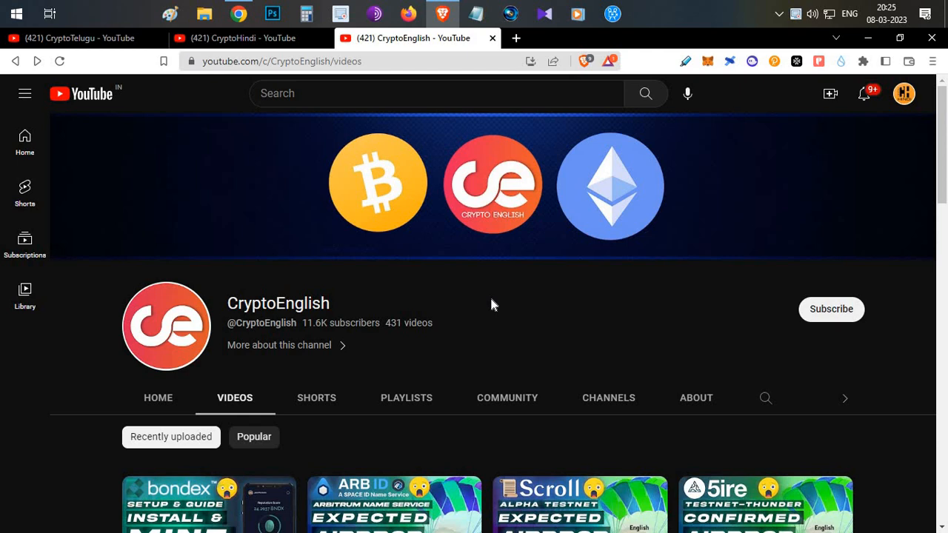
mouse_move(441, 15)
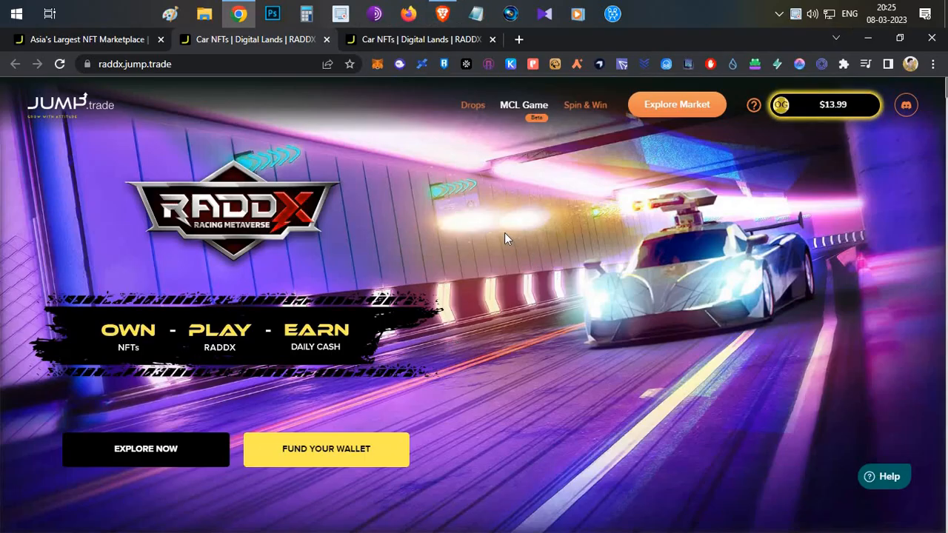
mouse_move(275, 234)
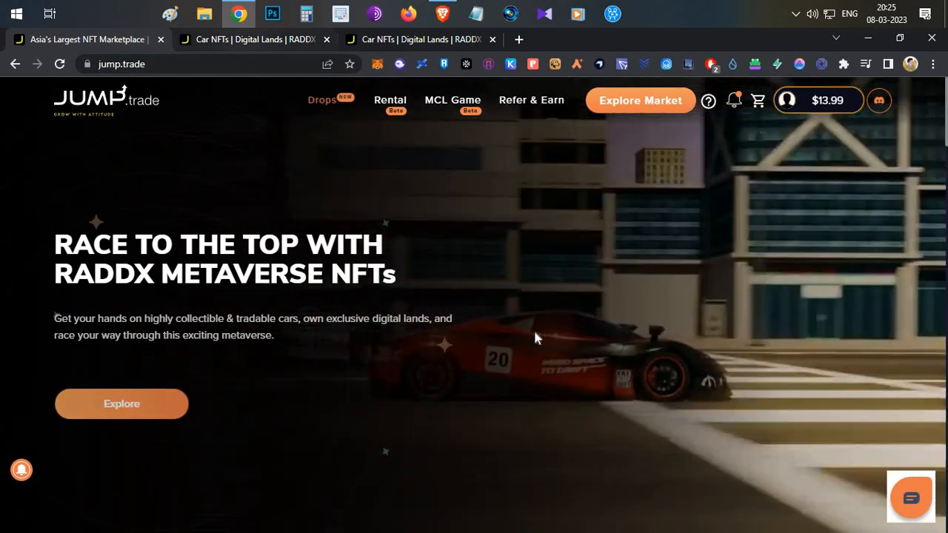
Open the RADDX Loot Box drop page from Jump.trade's Drops link
click(122, 403)
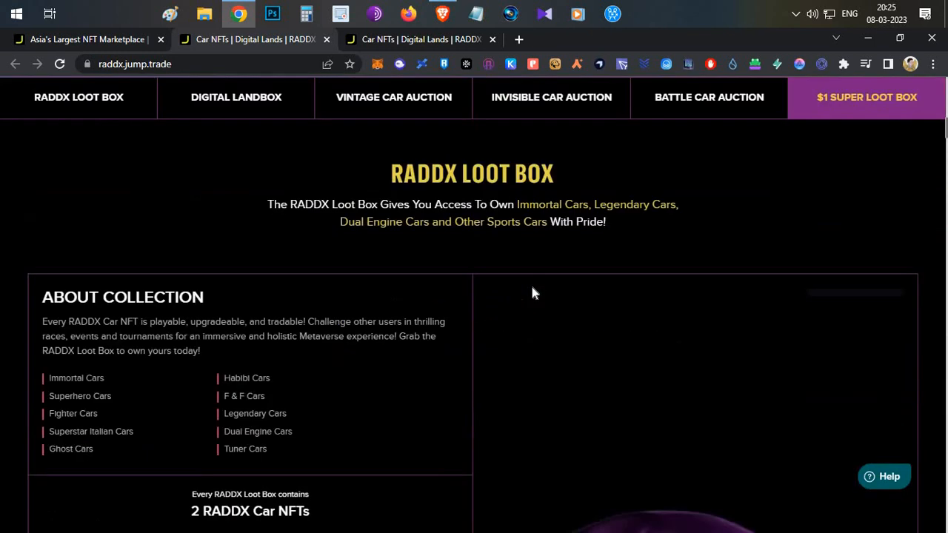
scroll(down, 3)
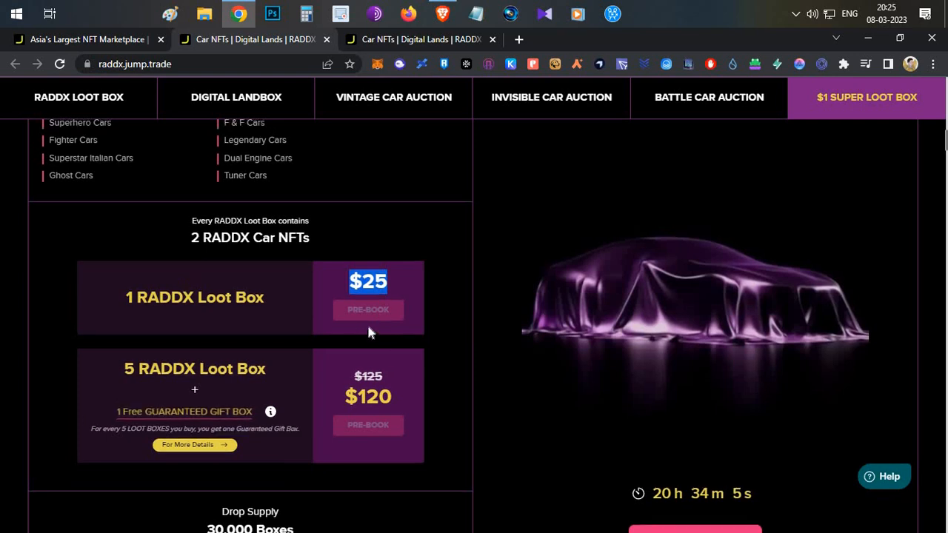
scroll(down, 3)
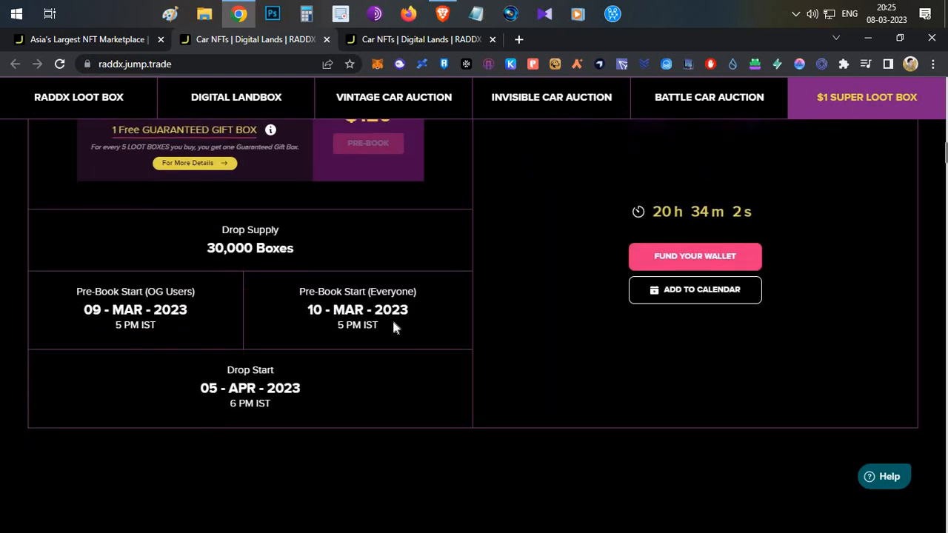
drag(305, 309, 379, 326)
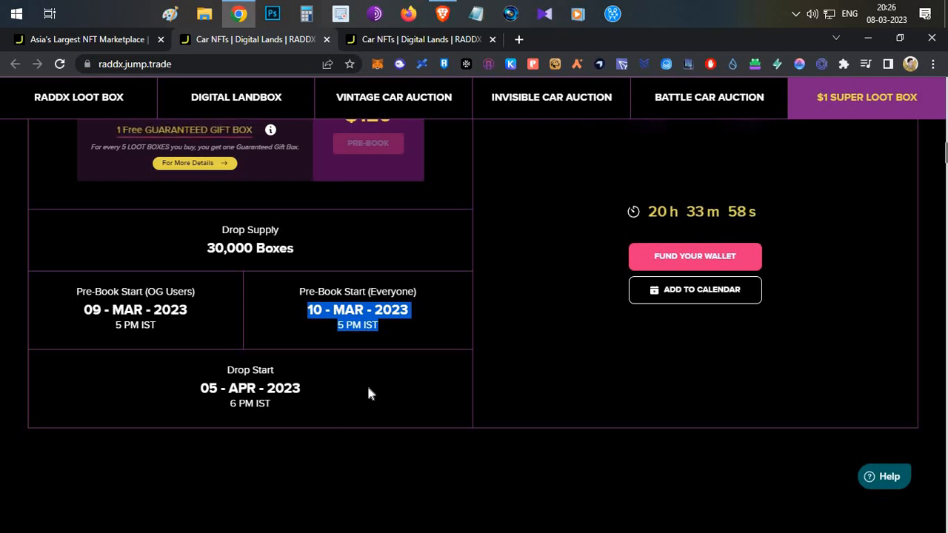
mouse_move(640, 268)
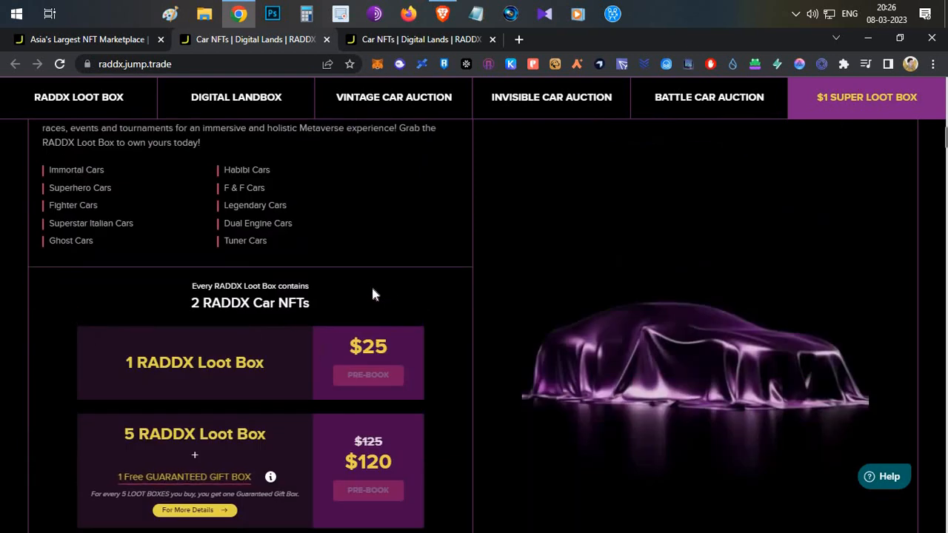
mouse_move(350, 297)
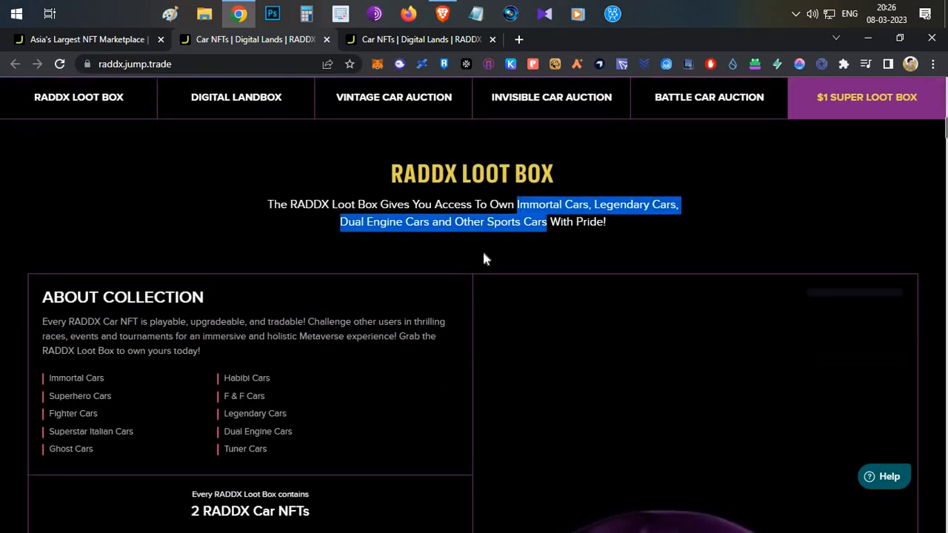
scroll(down, 3)
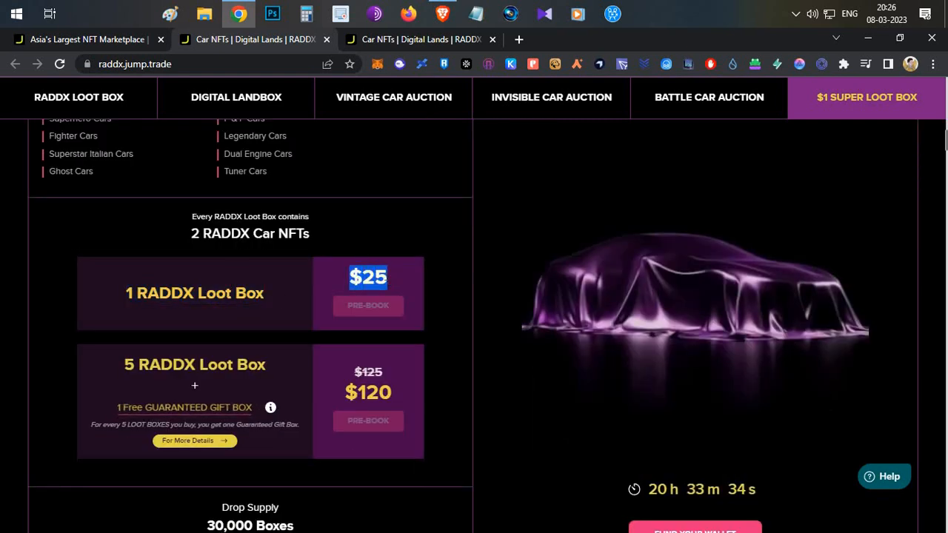
mouse_move(299, 263)
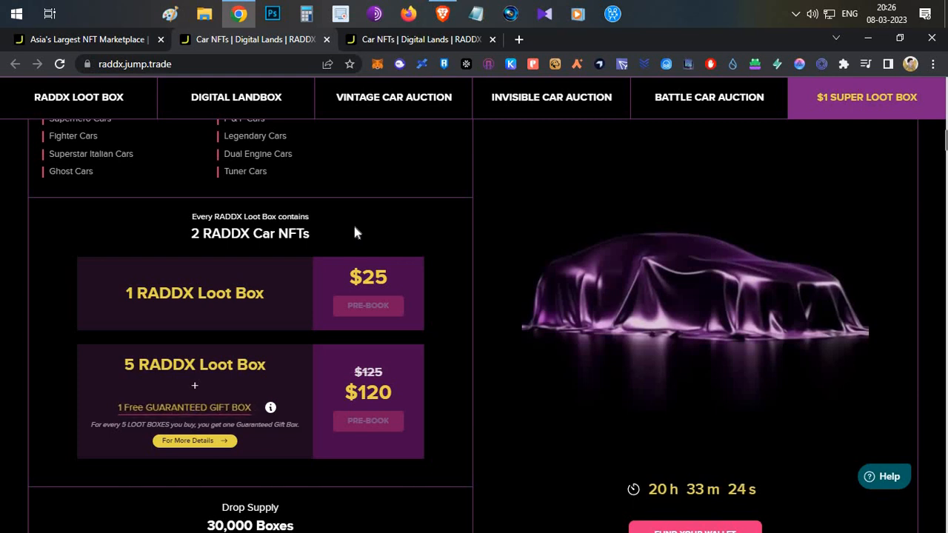
scroll(down, 3)
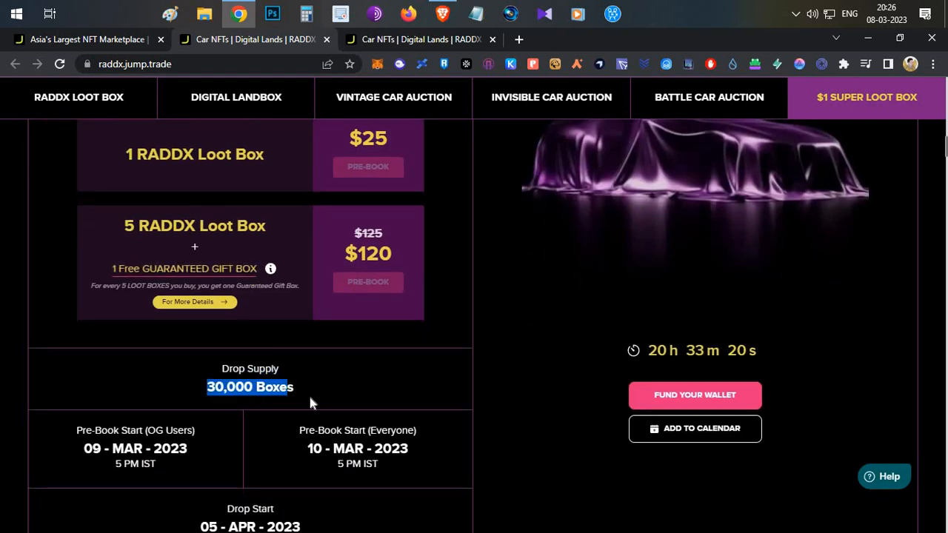
scroll(down, 3)
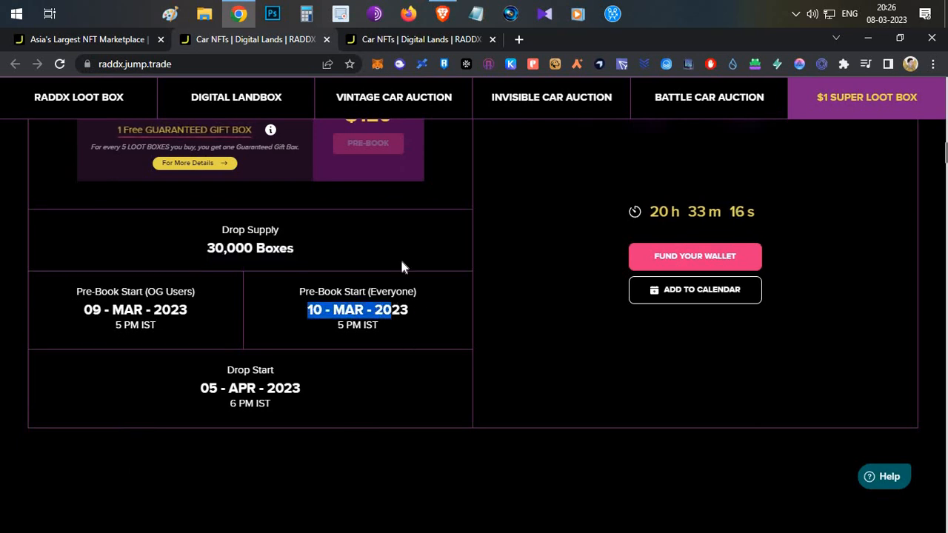
scroll(up, 3)
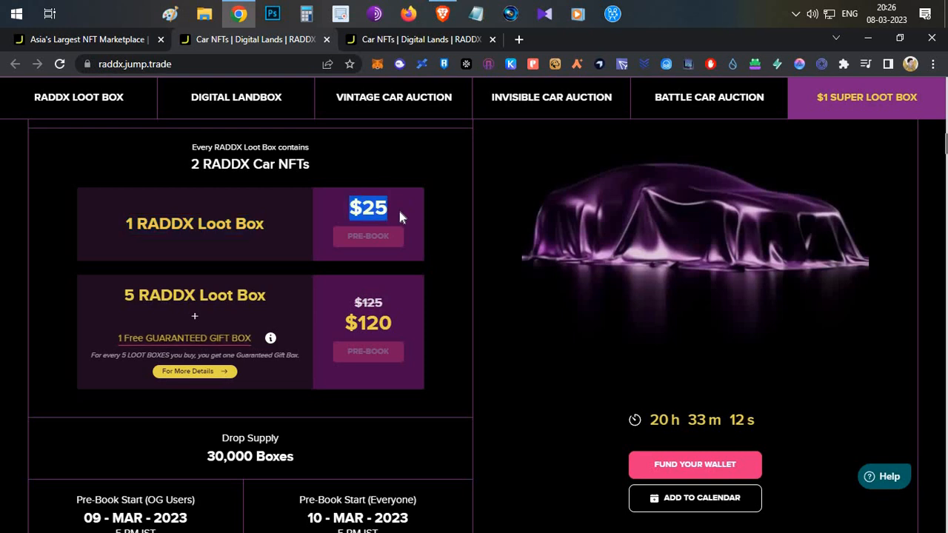
scroll(down, 3)
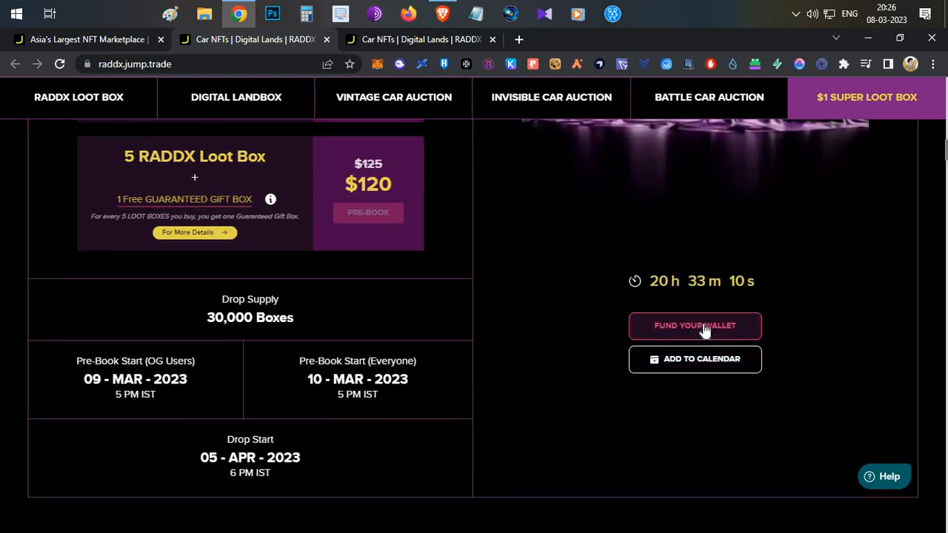
mouse_move(563, 341)
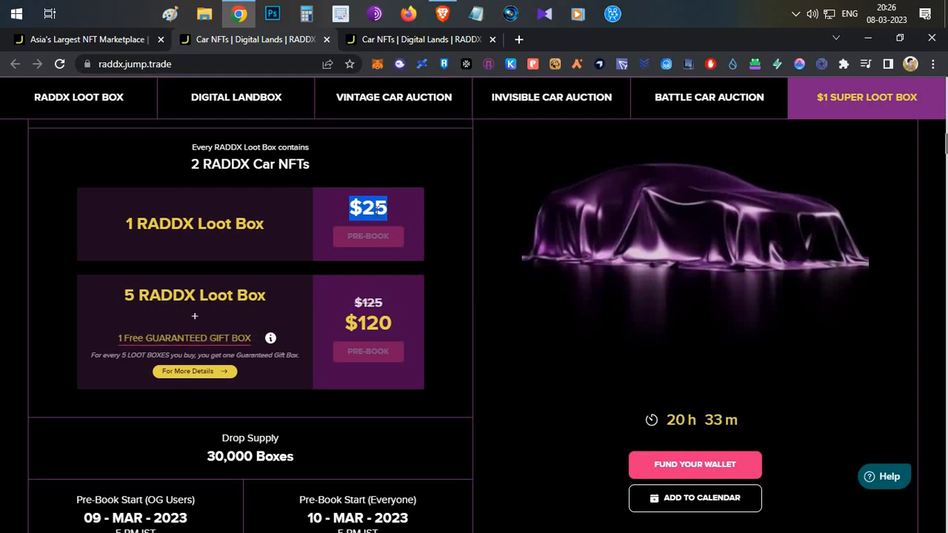
scroll(down, 3)
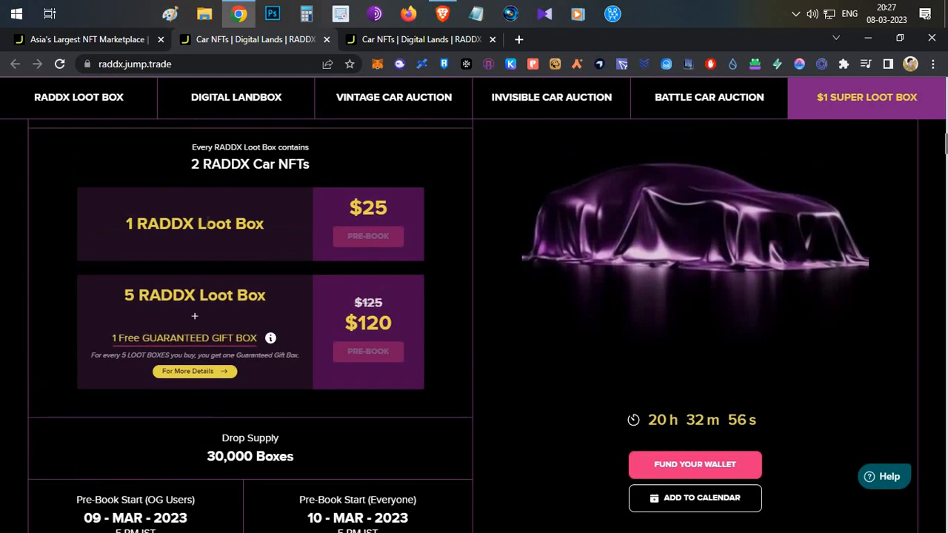
double_click(194, 223)
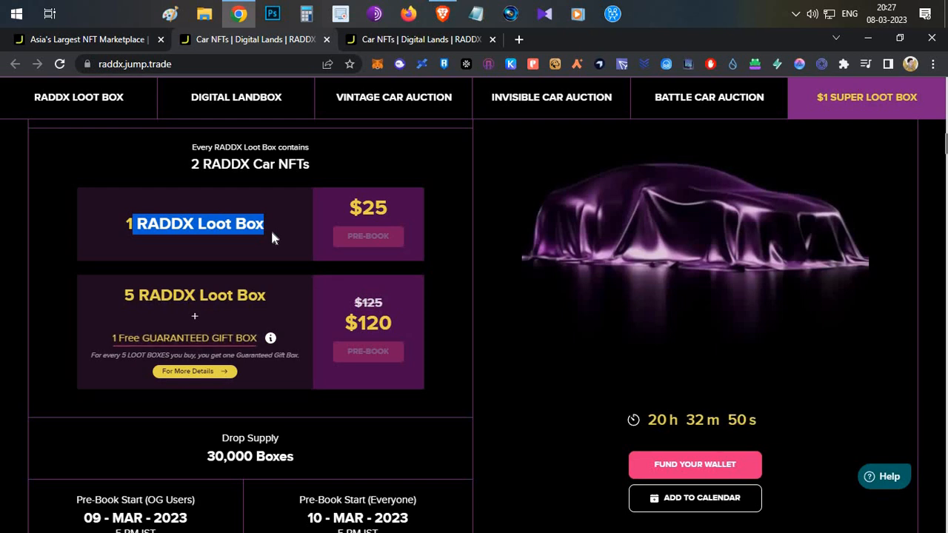
mouse_move(127, 290)
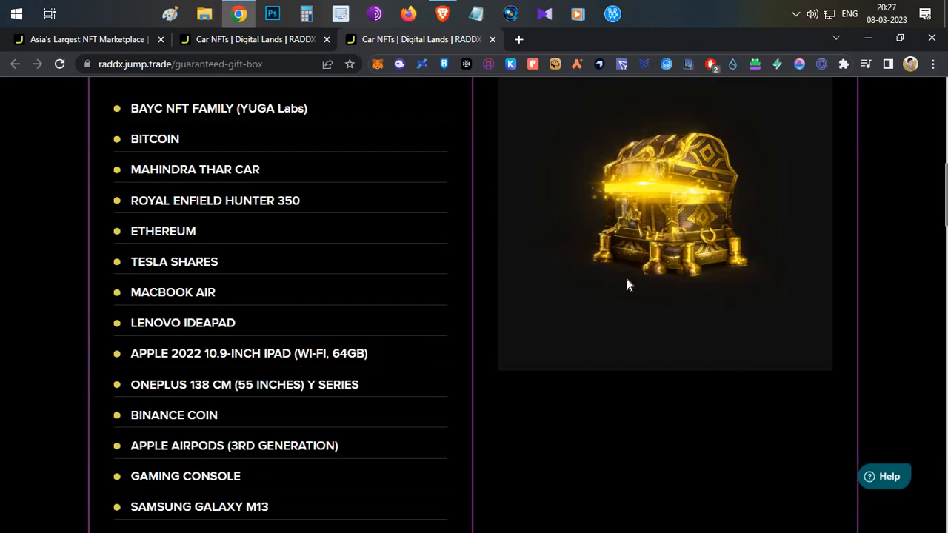
Scroll the Guaranteed Gift Box prize list and highlight the ETHEREUM prize
scroll(up, 3)
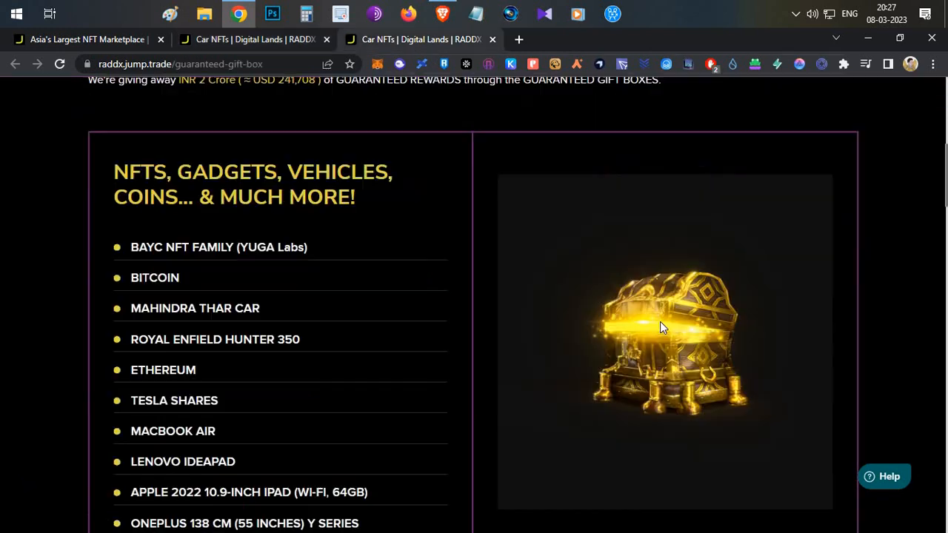
scroll(down, 3)
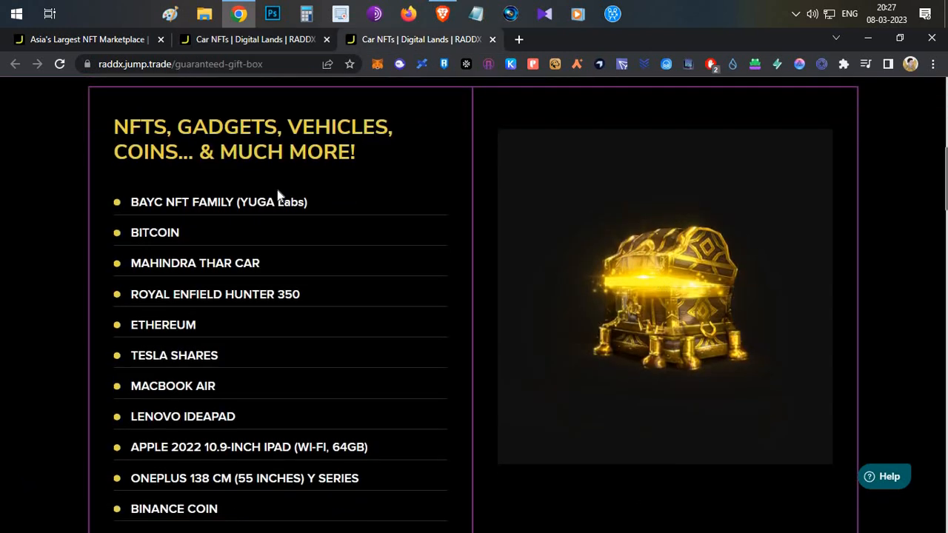
scroll(down, 3)
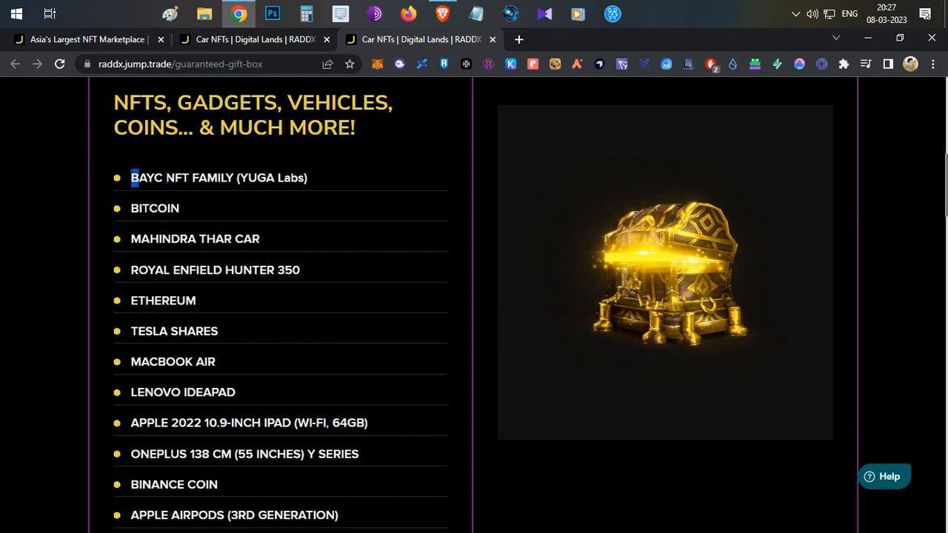
drag(130, 178, 231, 178)
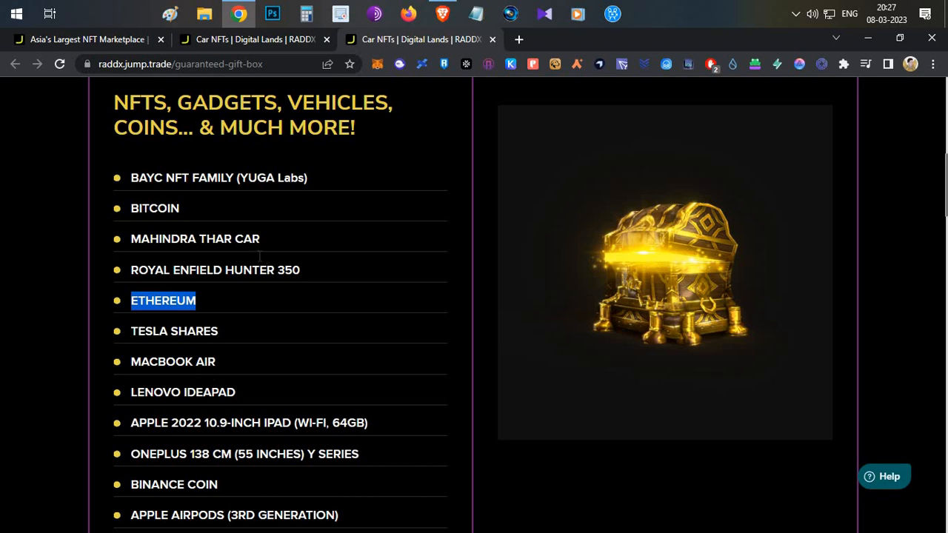
scroll(down, 3)
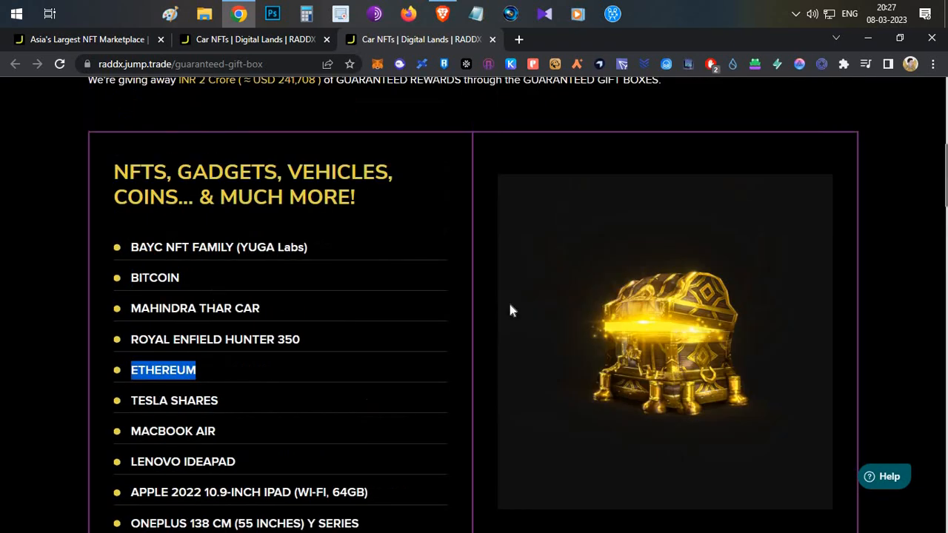
Review the gift box totals, highlighting the USD total prize value
scroll(down, 3)
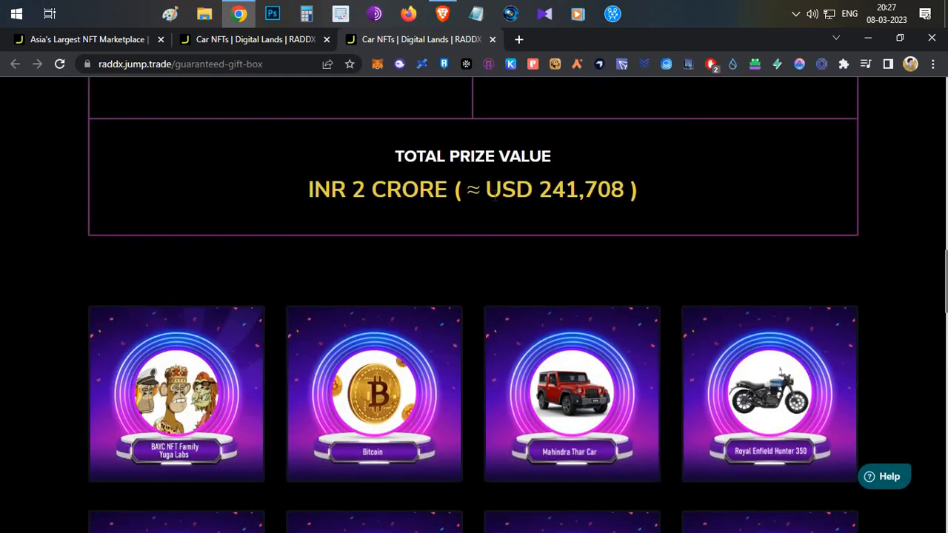
double_click(580, 190)
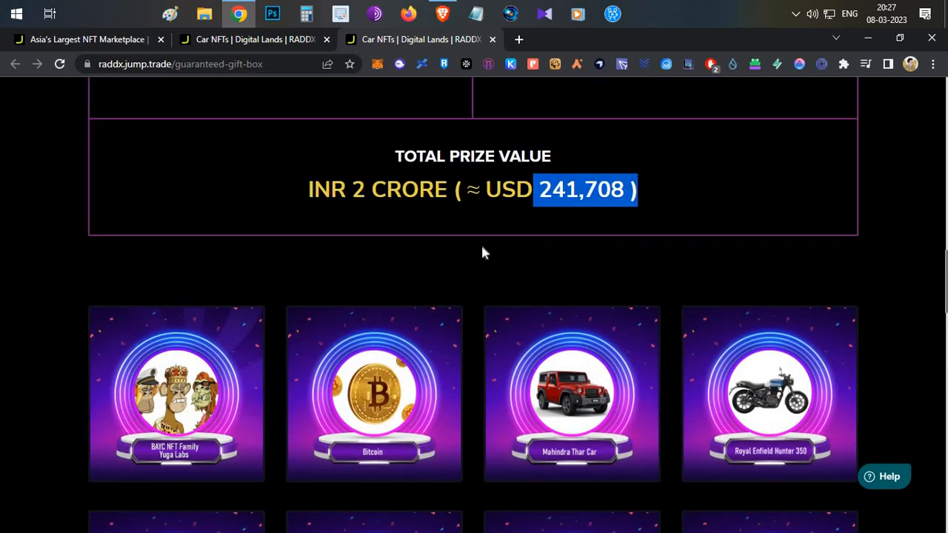
scroll(down, 3)
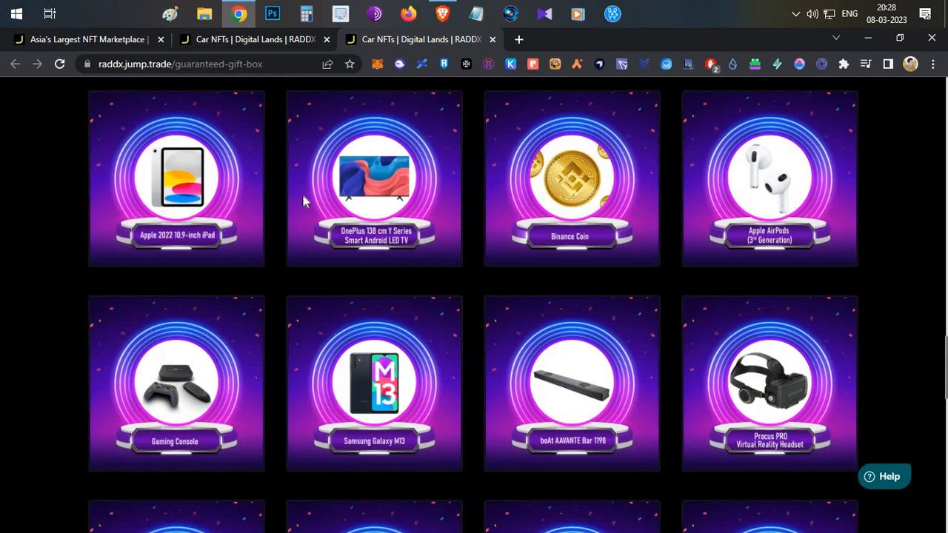
scroll(down, 3)
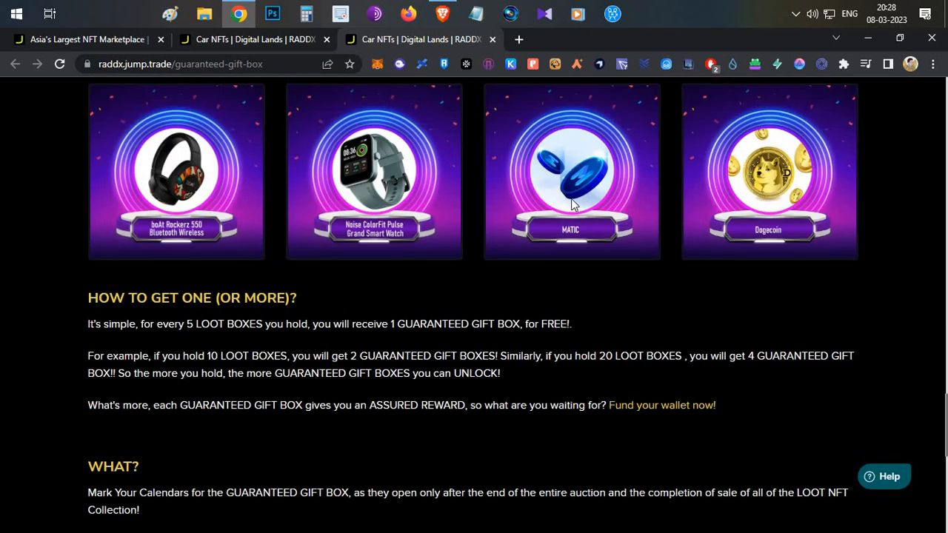
mouse_move(441, 127)
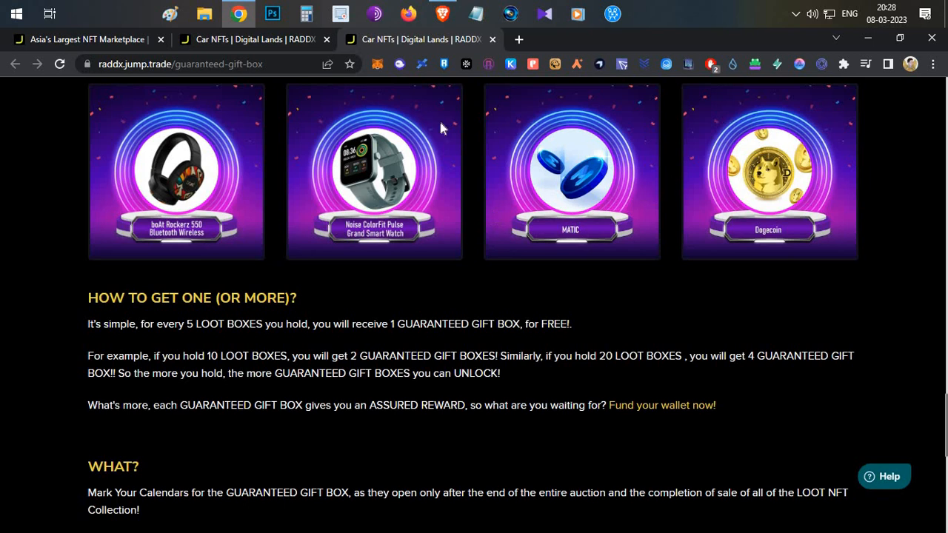
Return to the RADDX drops page and scroll to the Digital Landbox section
click(866, 98)
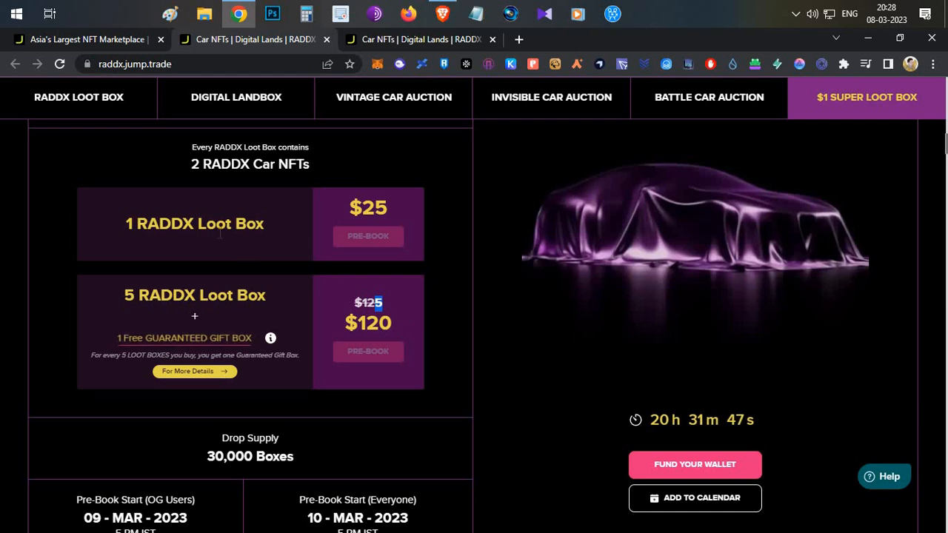
scroll(down, 3)
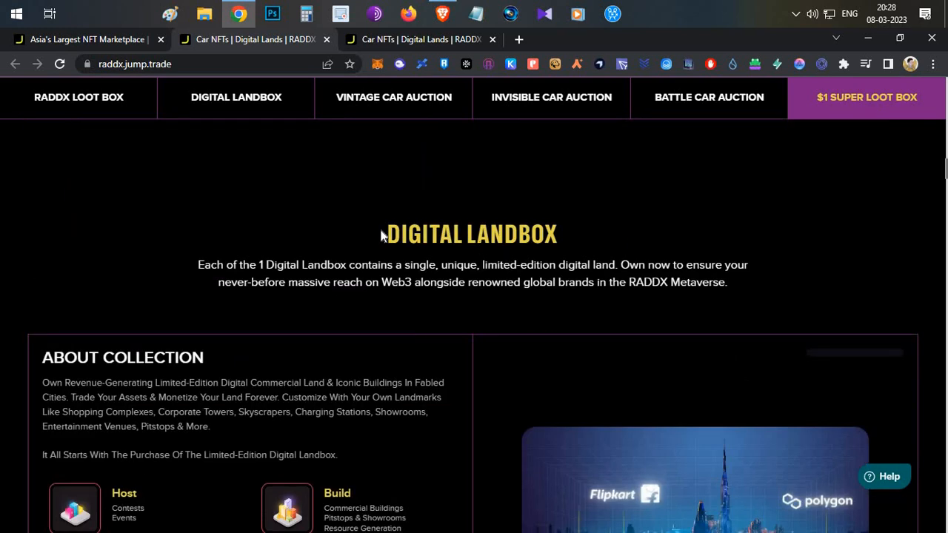
Highlight the Digital Landbox heading and description and scroll through its details
drag(385, 234, 585, 264)
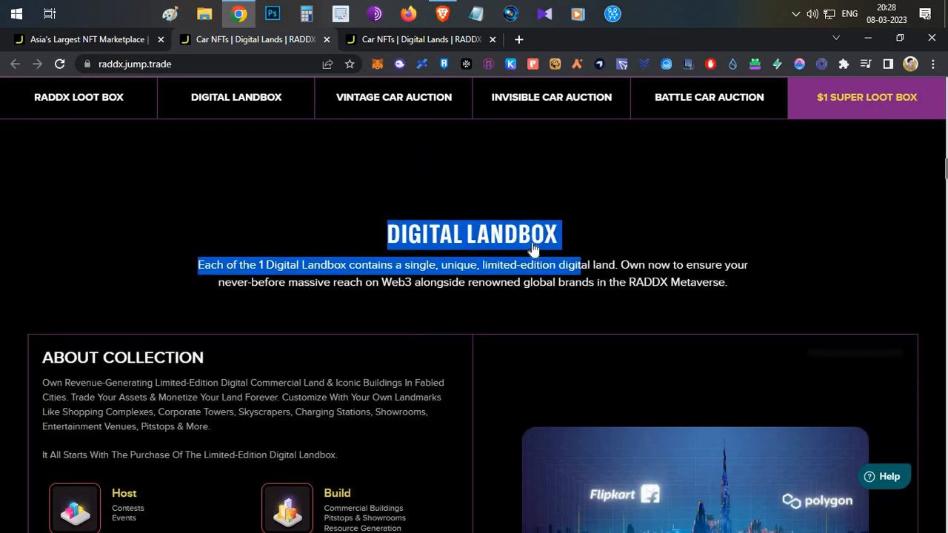
scroll(down, 3)
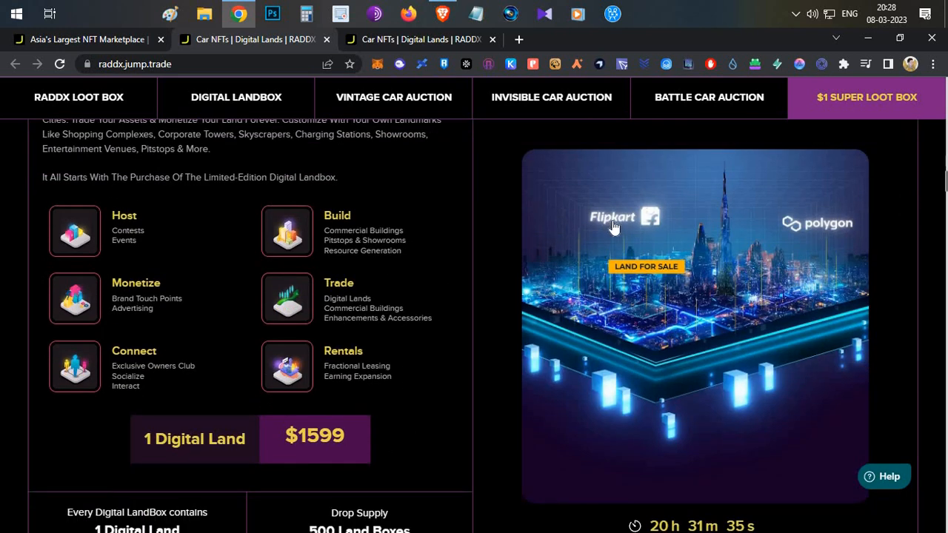
mouse_move(462, 276)
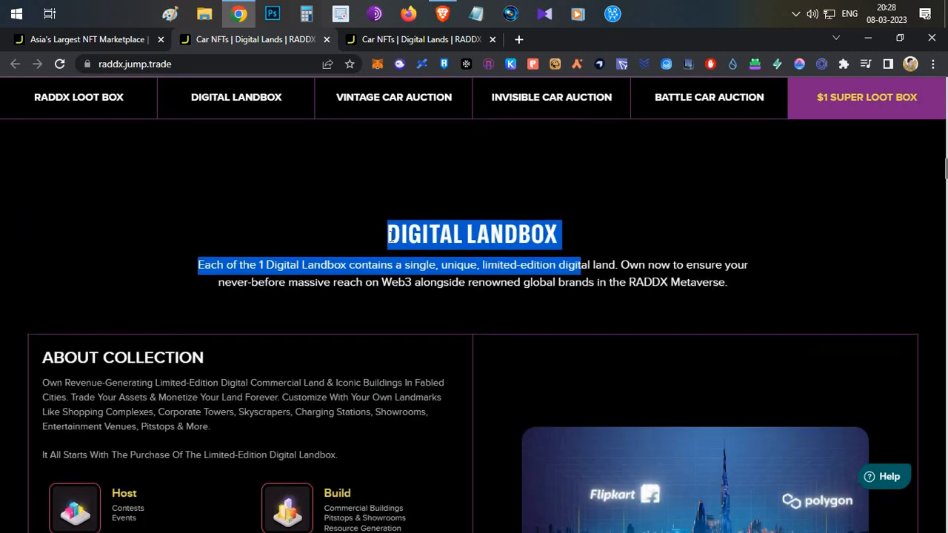
scroll(down, 3)
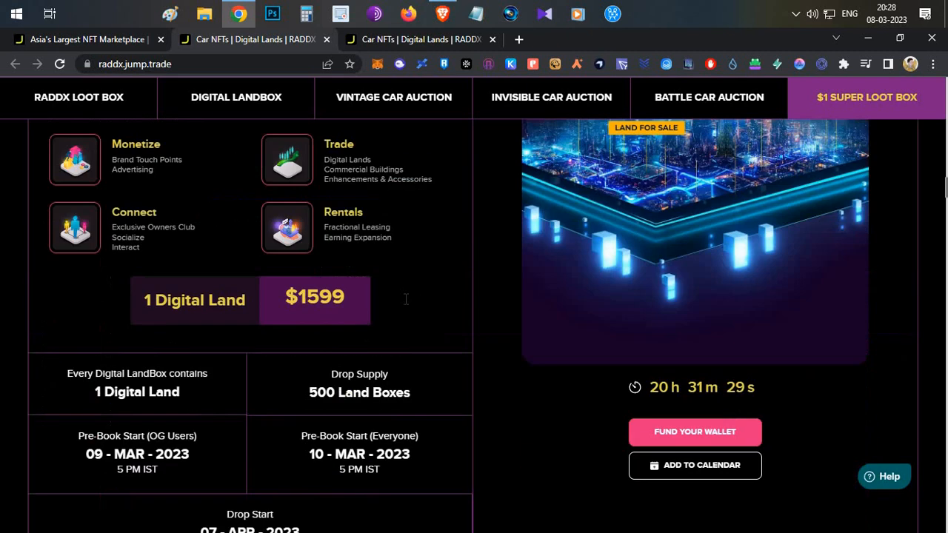
scroll(down, 3)
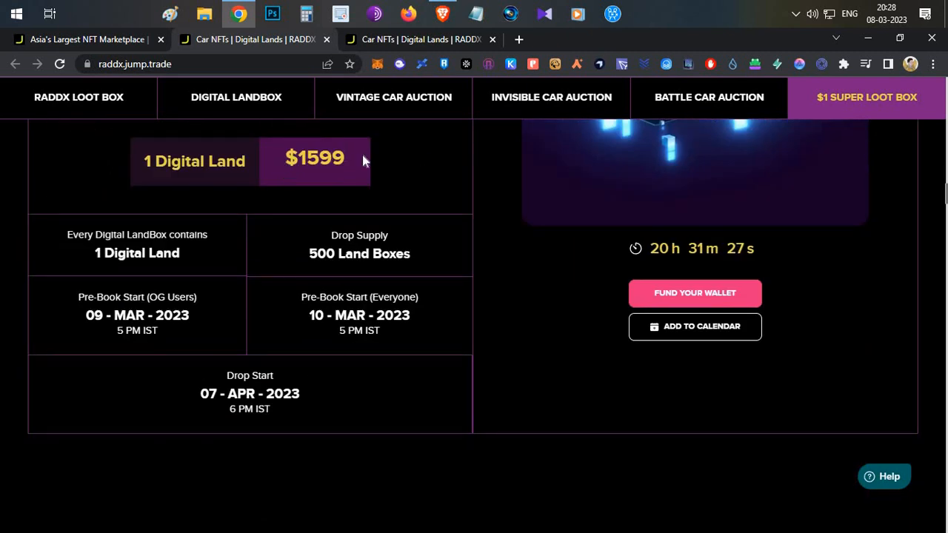
Highlight the $1599 digital land price and the 07-APR-2023 drop start date
double_click(314, 157)
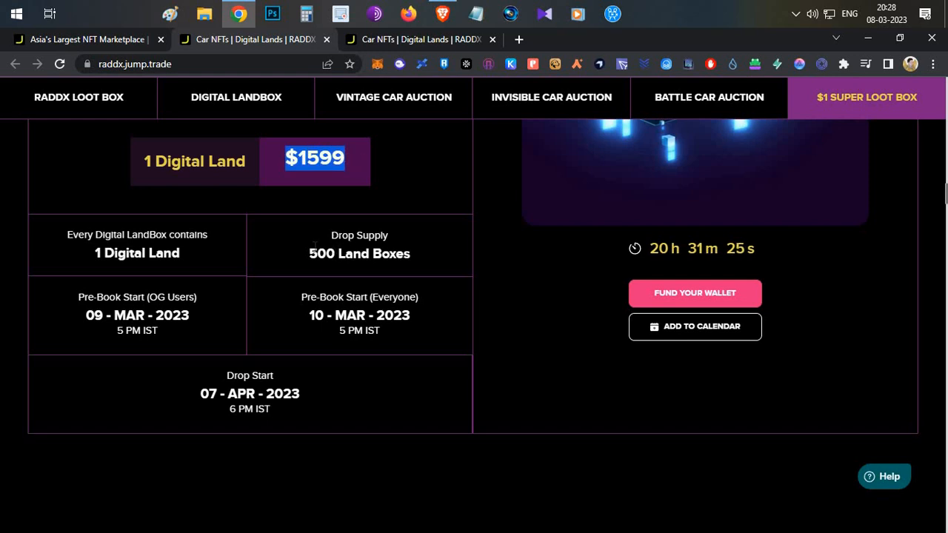
drag(309, 253, 409, 253)
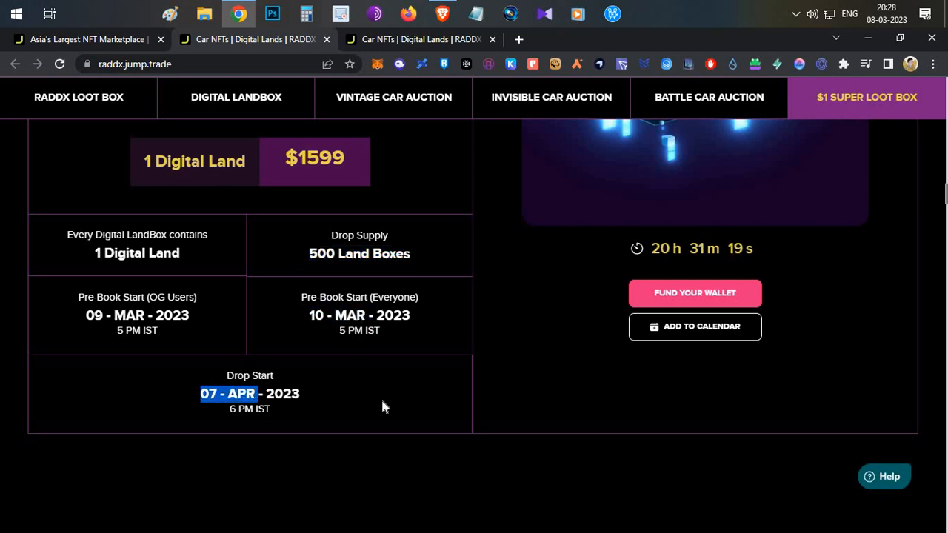
scroll(down, 3)
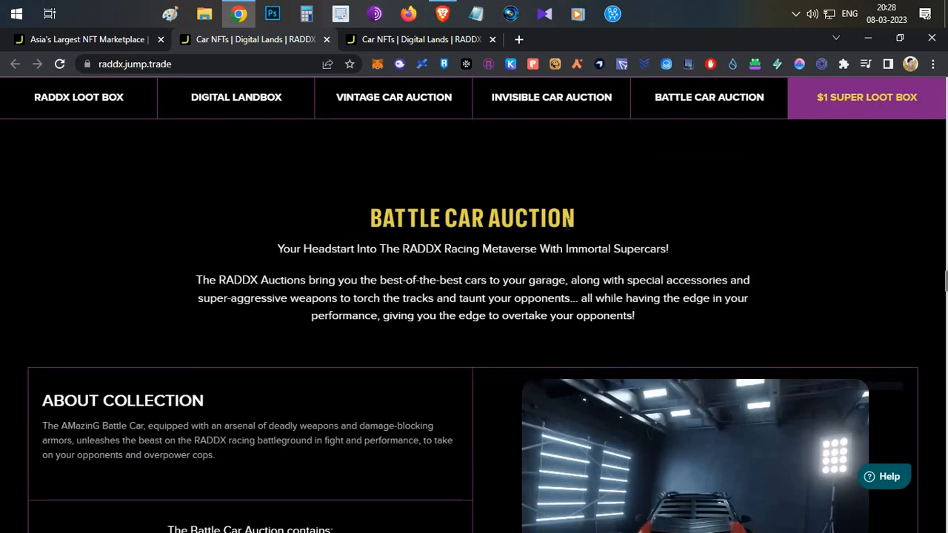
Scroll through the Battle Car Auction details: $25.00 minimum bid, auction starting 05-APR-2023
scroll(down, 3)
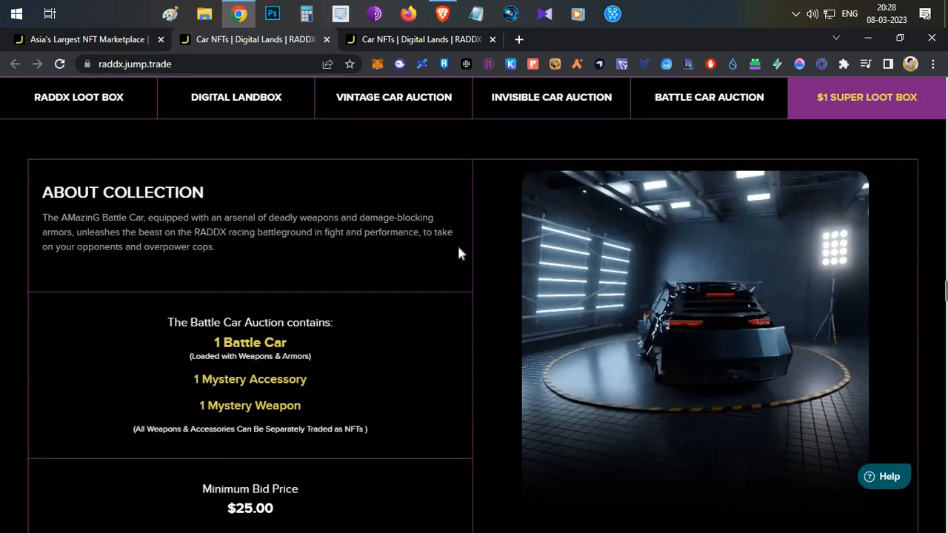
scroll(down, 3)
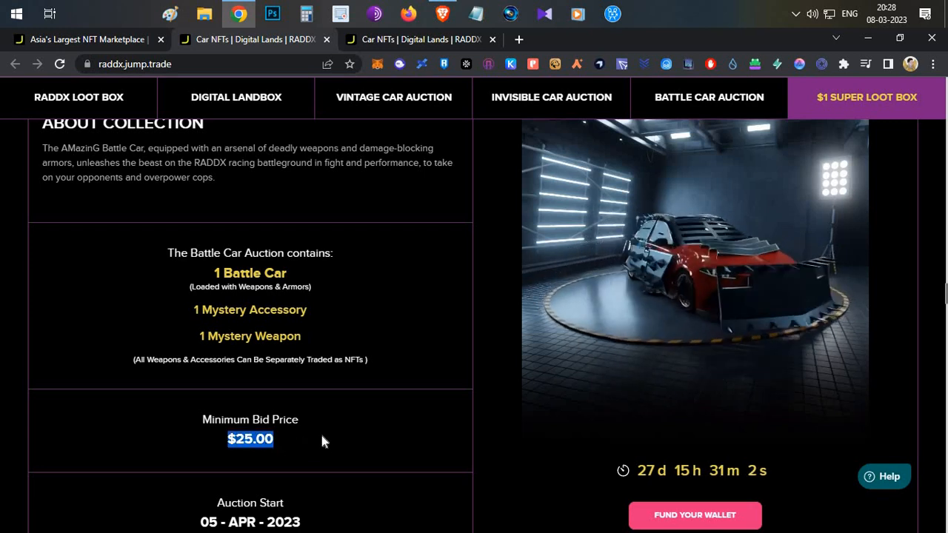
scroll(down, 3)
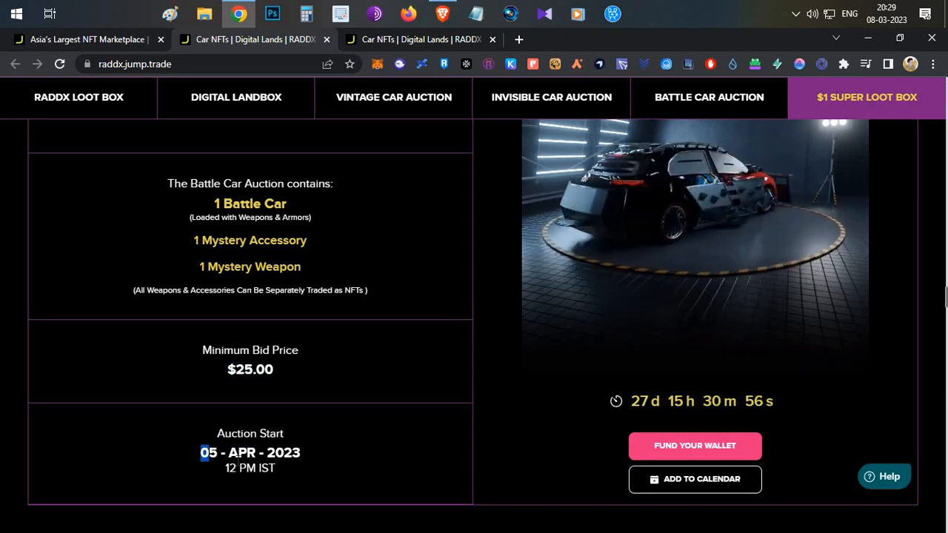
scroll(up, 3)
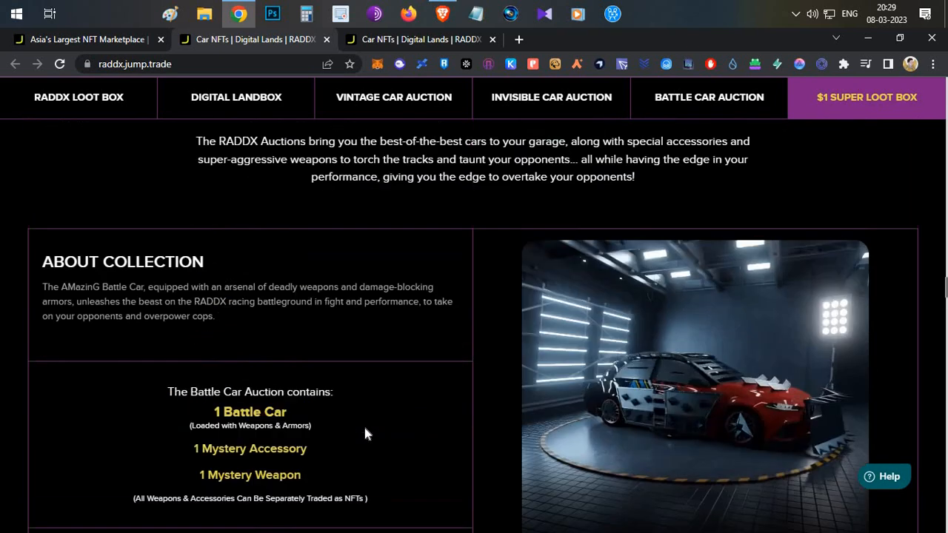
scroll(down, 3)
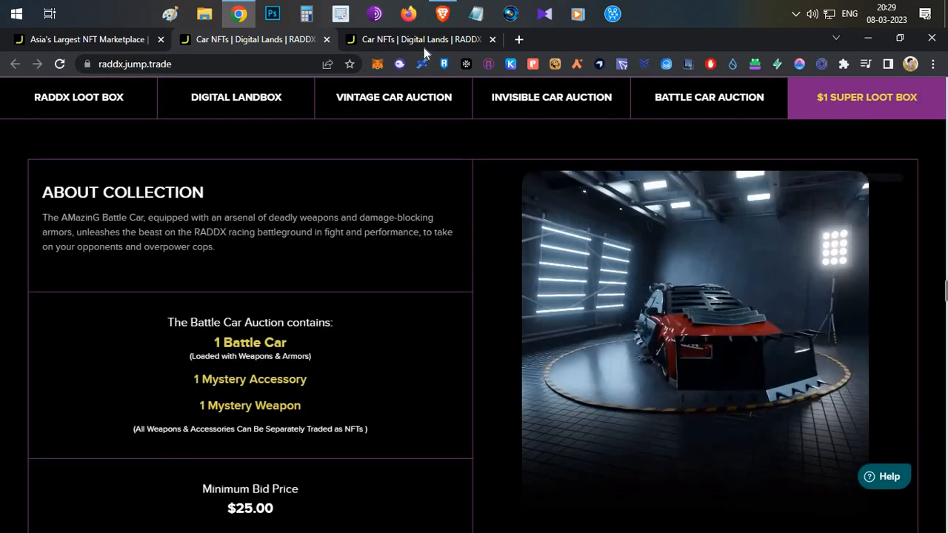
click(865, 97)
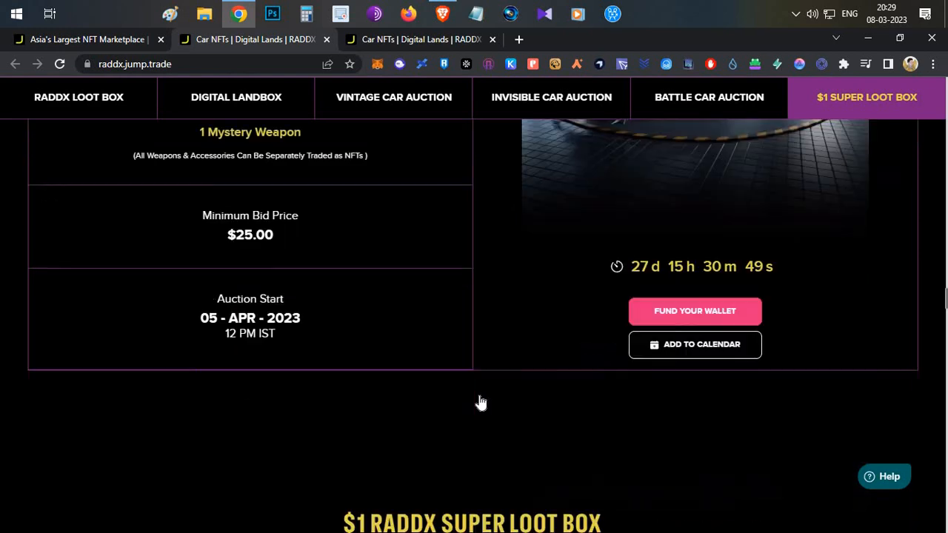
scroll(down, 3)
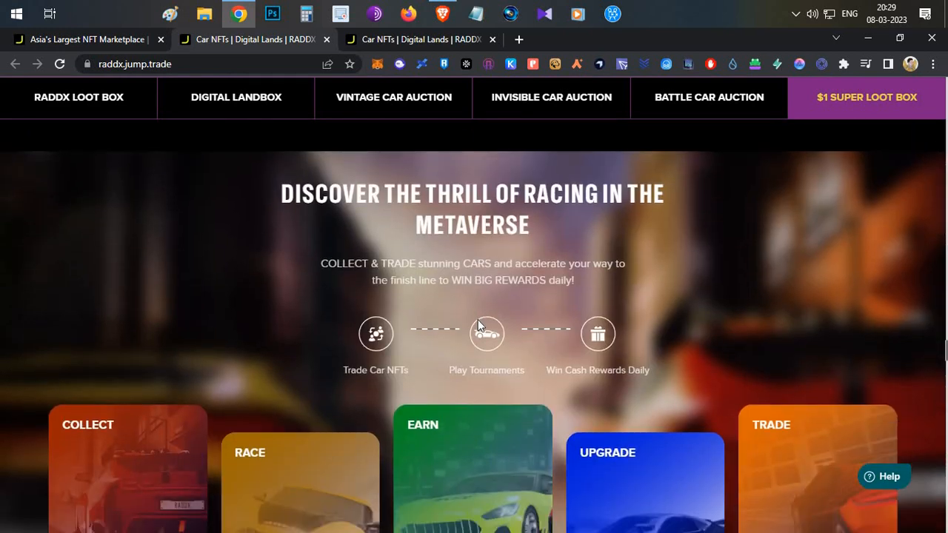
Scroll through the Discover the Thrill of Racing feature cards
scroll(down, 3)
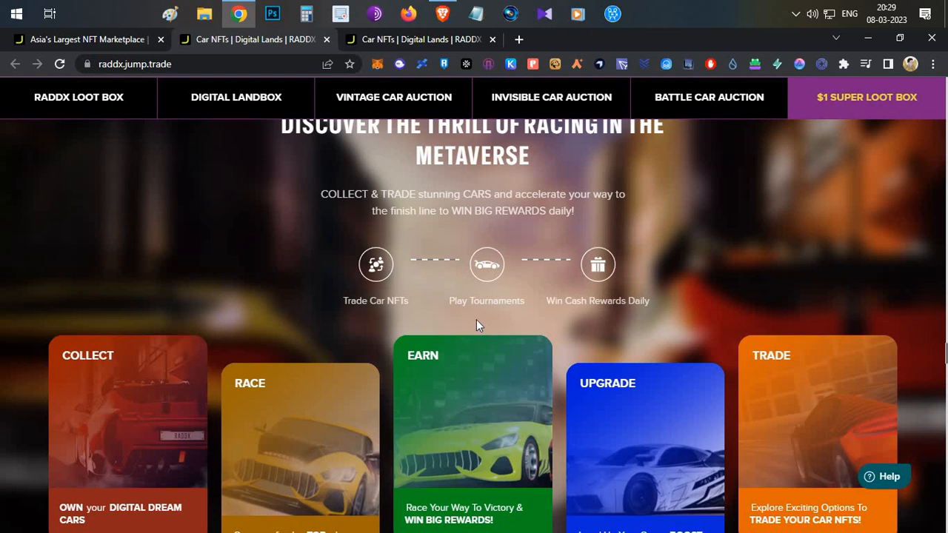
mouse_move(481, 321)
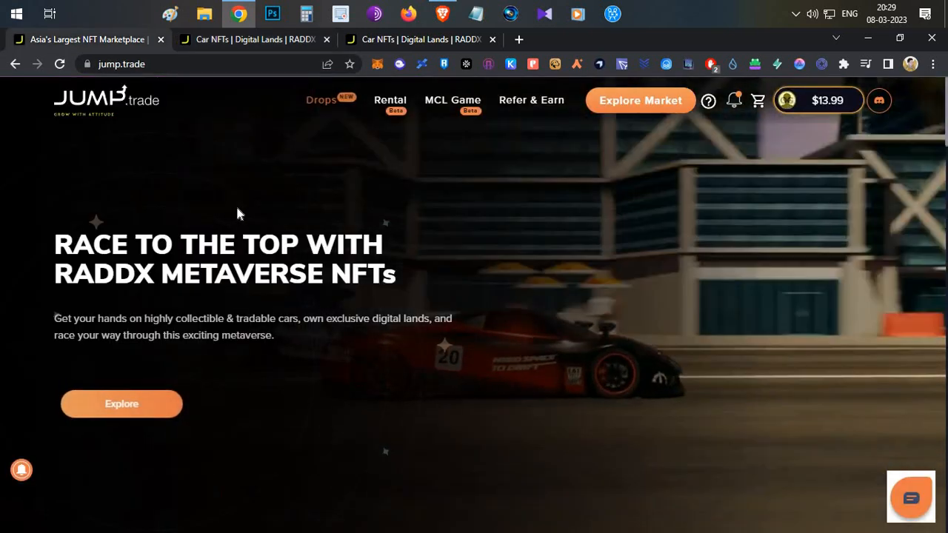
Scroll the Jump.trade home page NFT listings down and back up
scroll(down, 3)
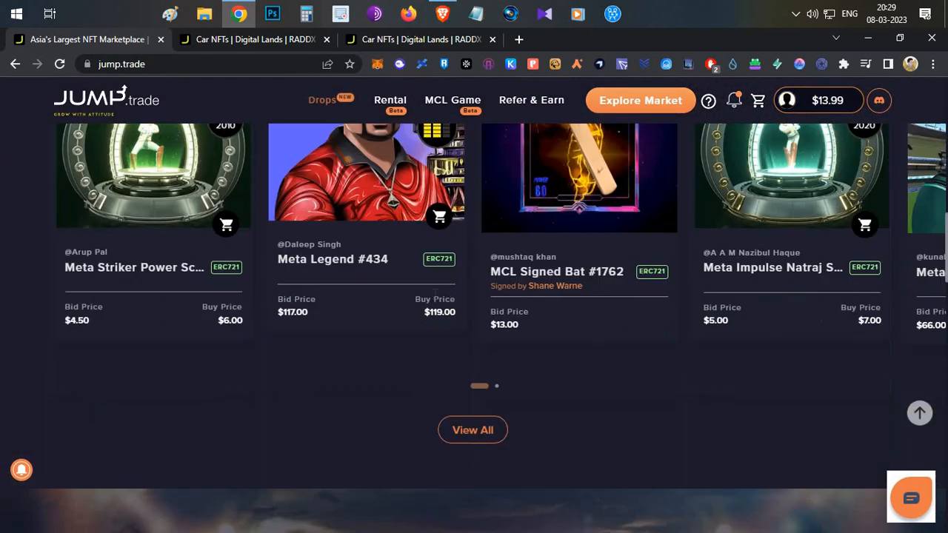
scroll(up, 3)
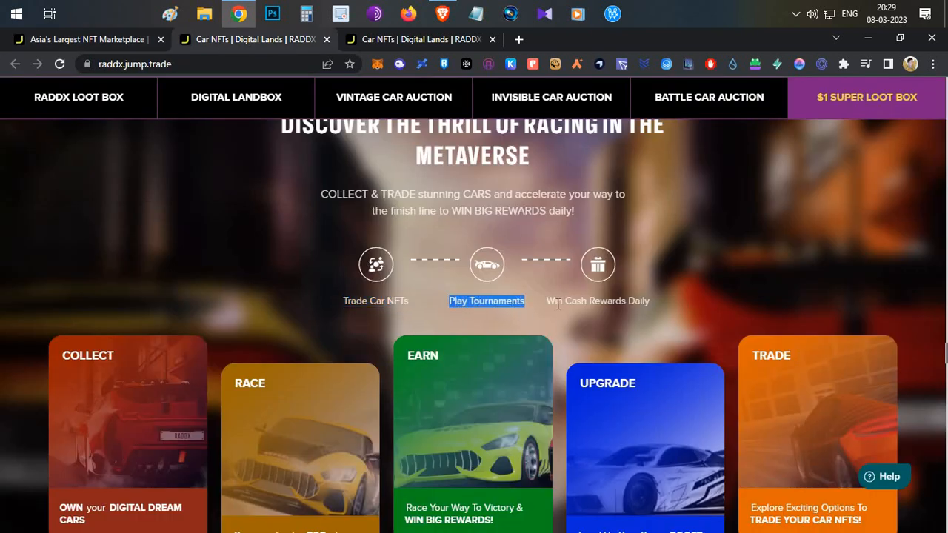
Scroll down from the feature cards to the RADDX 2023 roadmap
scroll(down, 3)
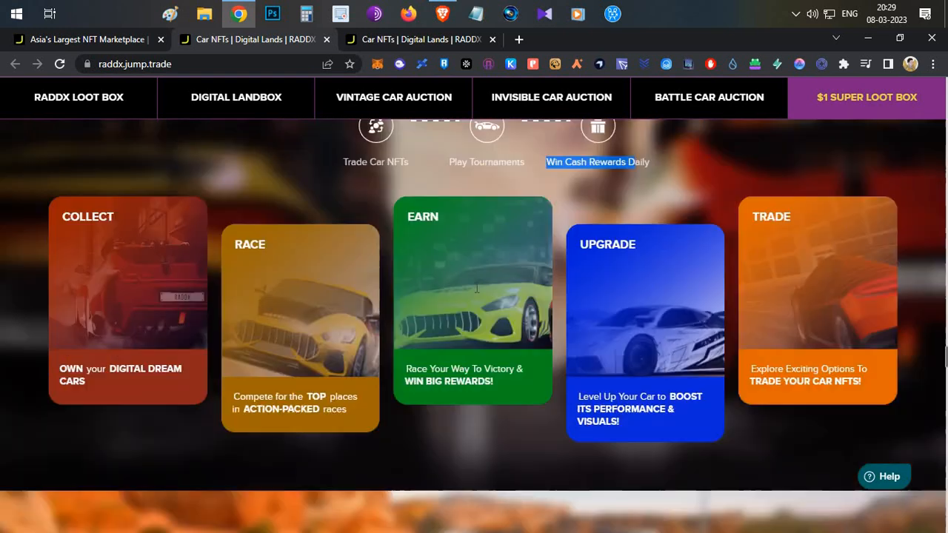
scroll(down, 3)
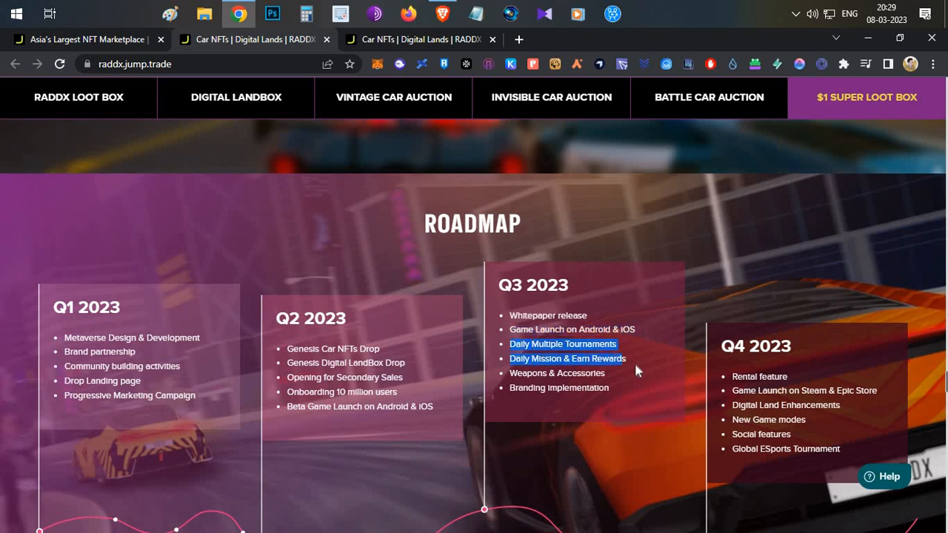
mouse_move(579, 388)
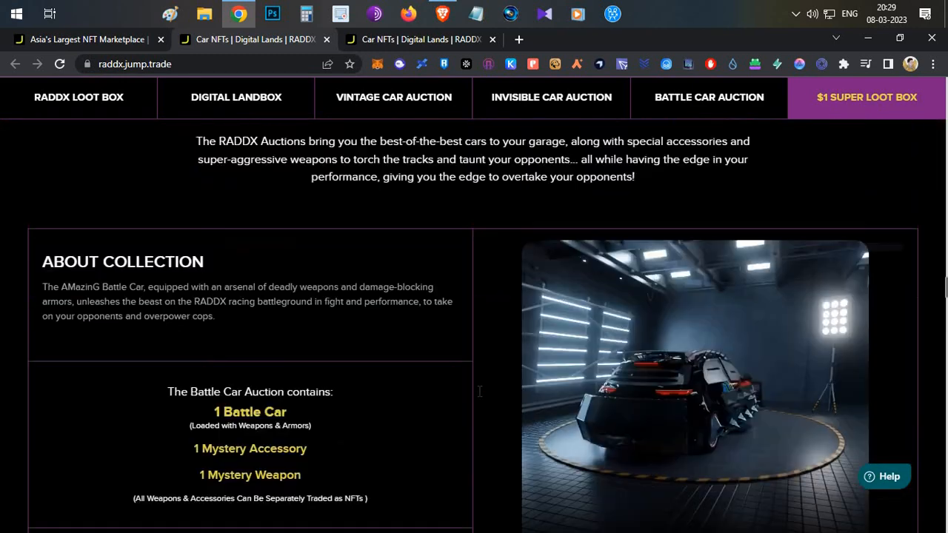
View the Vintage Car Auction and $1 Super Loot Box pre-book prices, then switch to YouTube
click(394, 97)
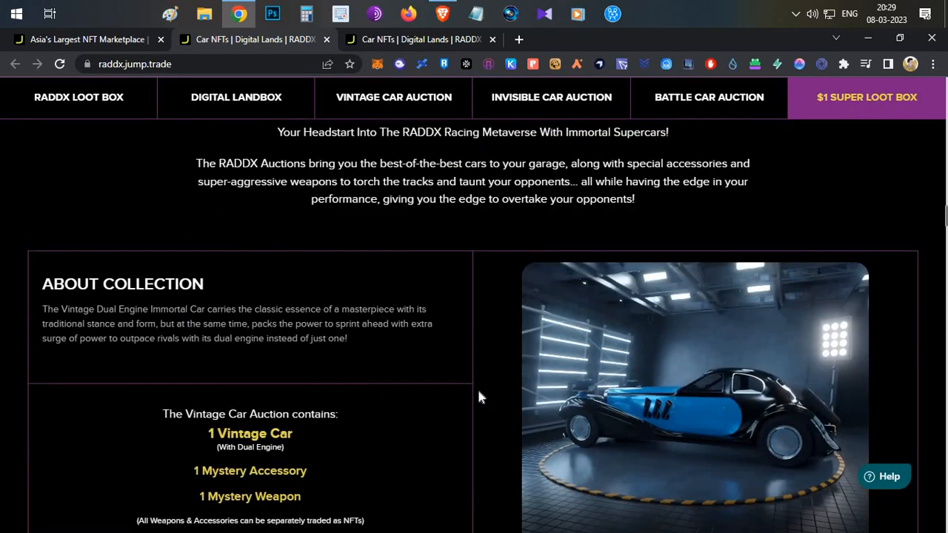
click(235, 97)
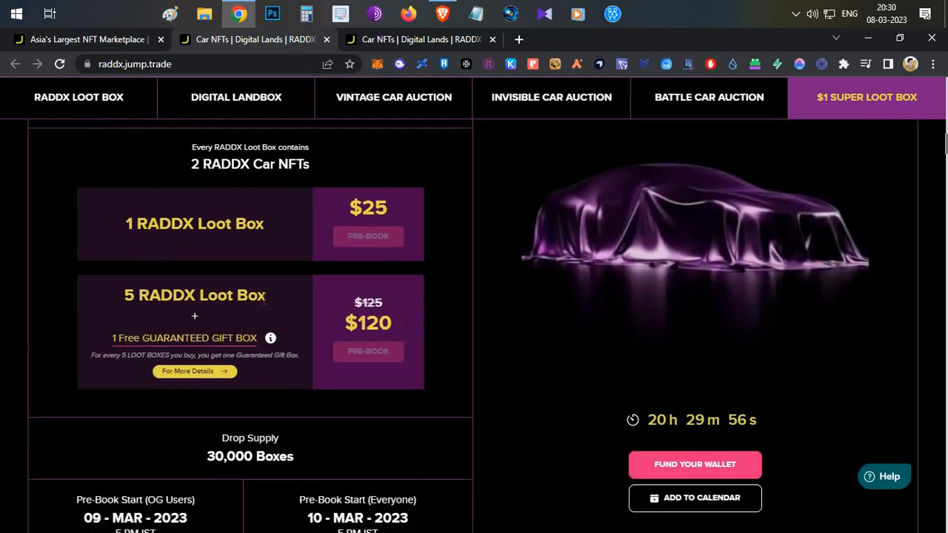
mouse_move(444, 289)
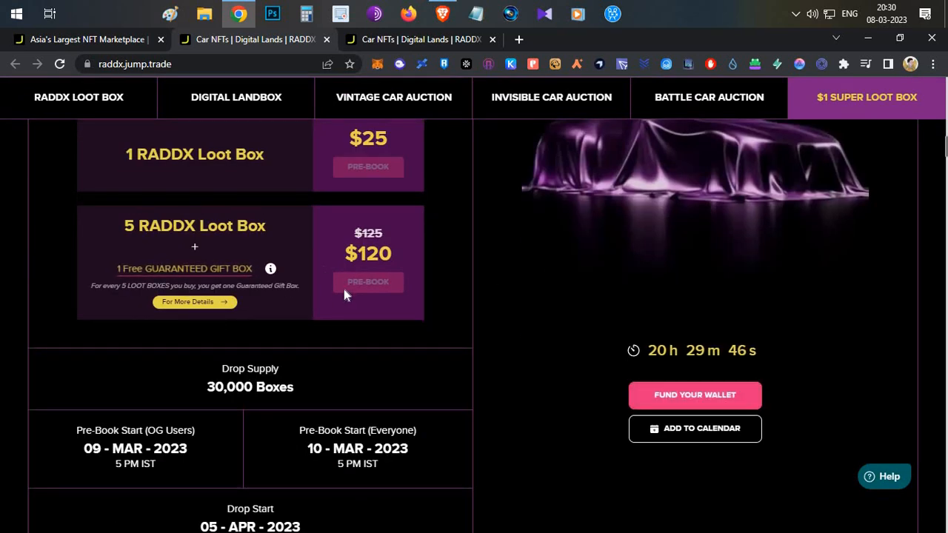
scroll(down, 3)
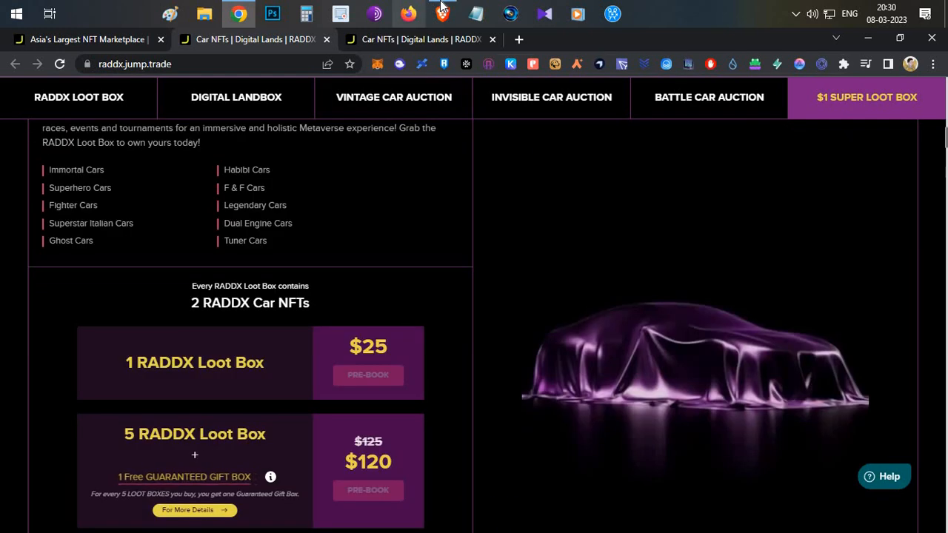
click(417, 38)
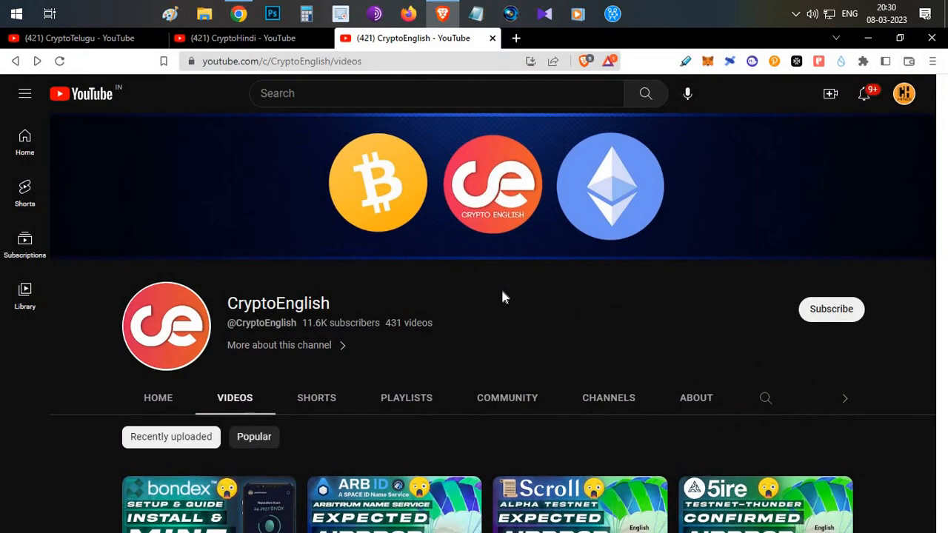